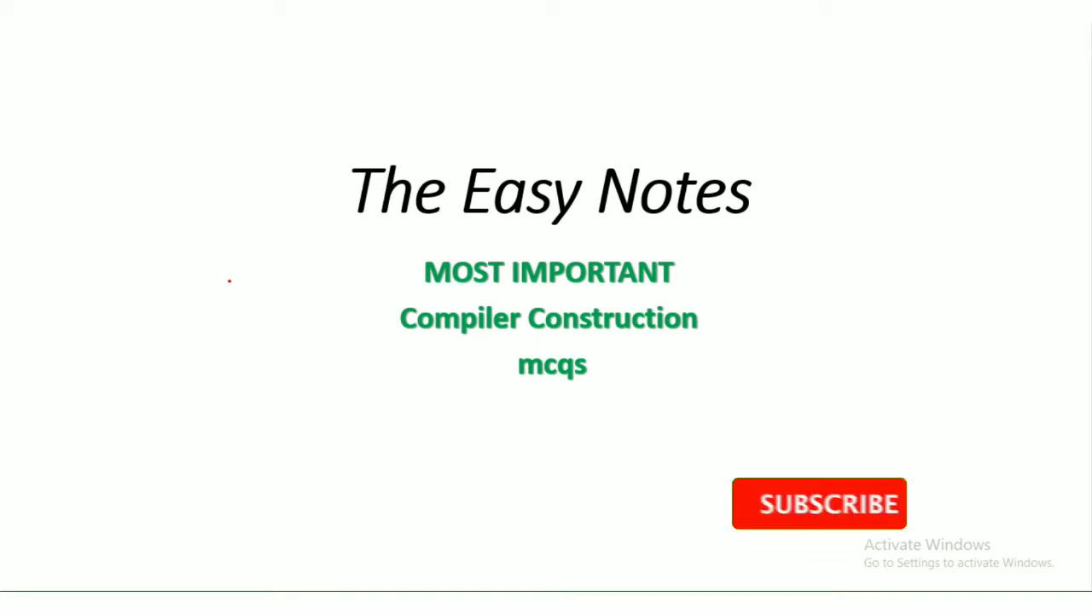
Advance to the subscribe slide and reveal the 'Like and Share the Video.' line beneath it.
click(818, 503)
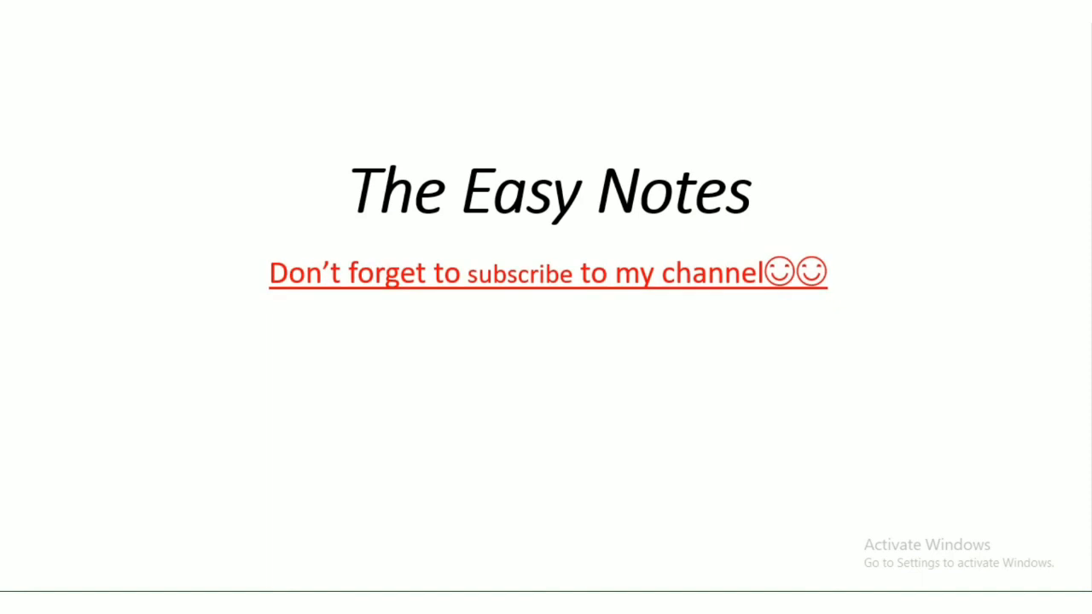
text(Like and Share the Video.)
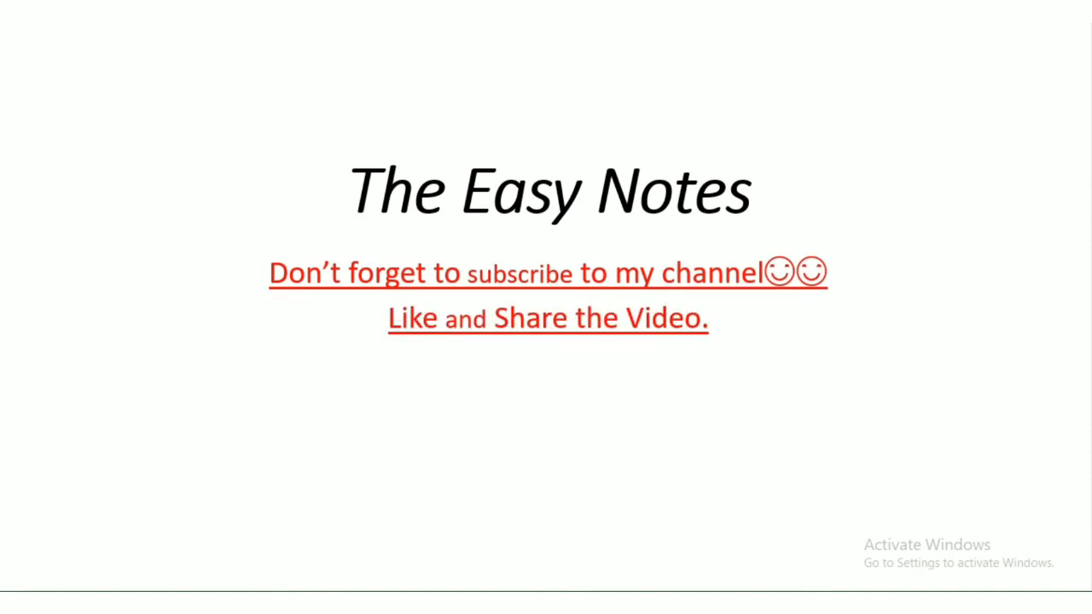